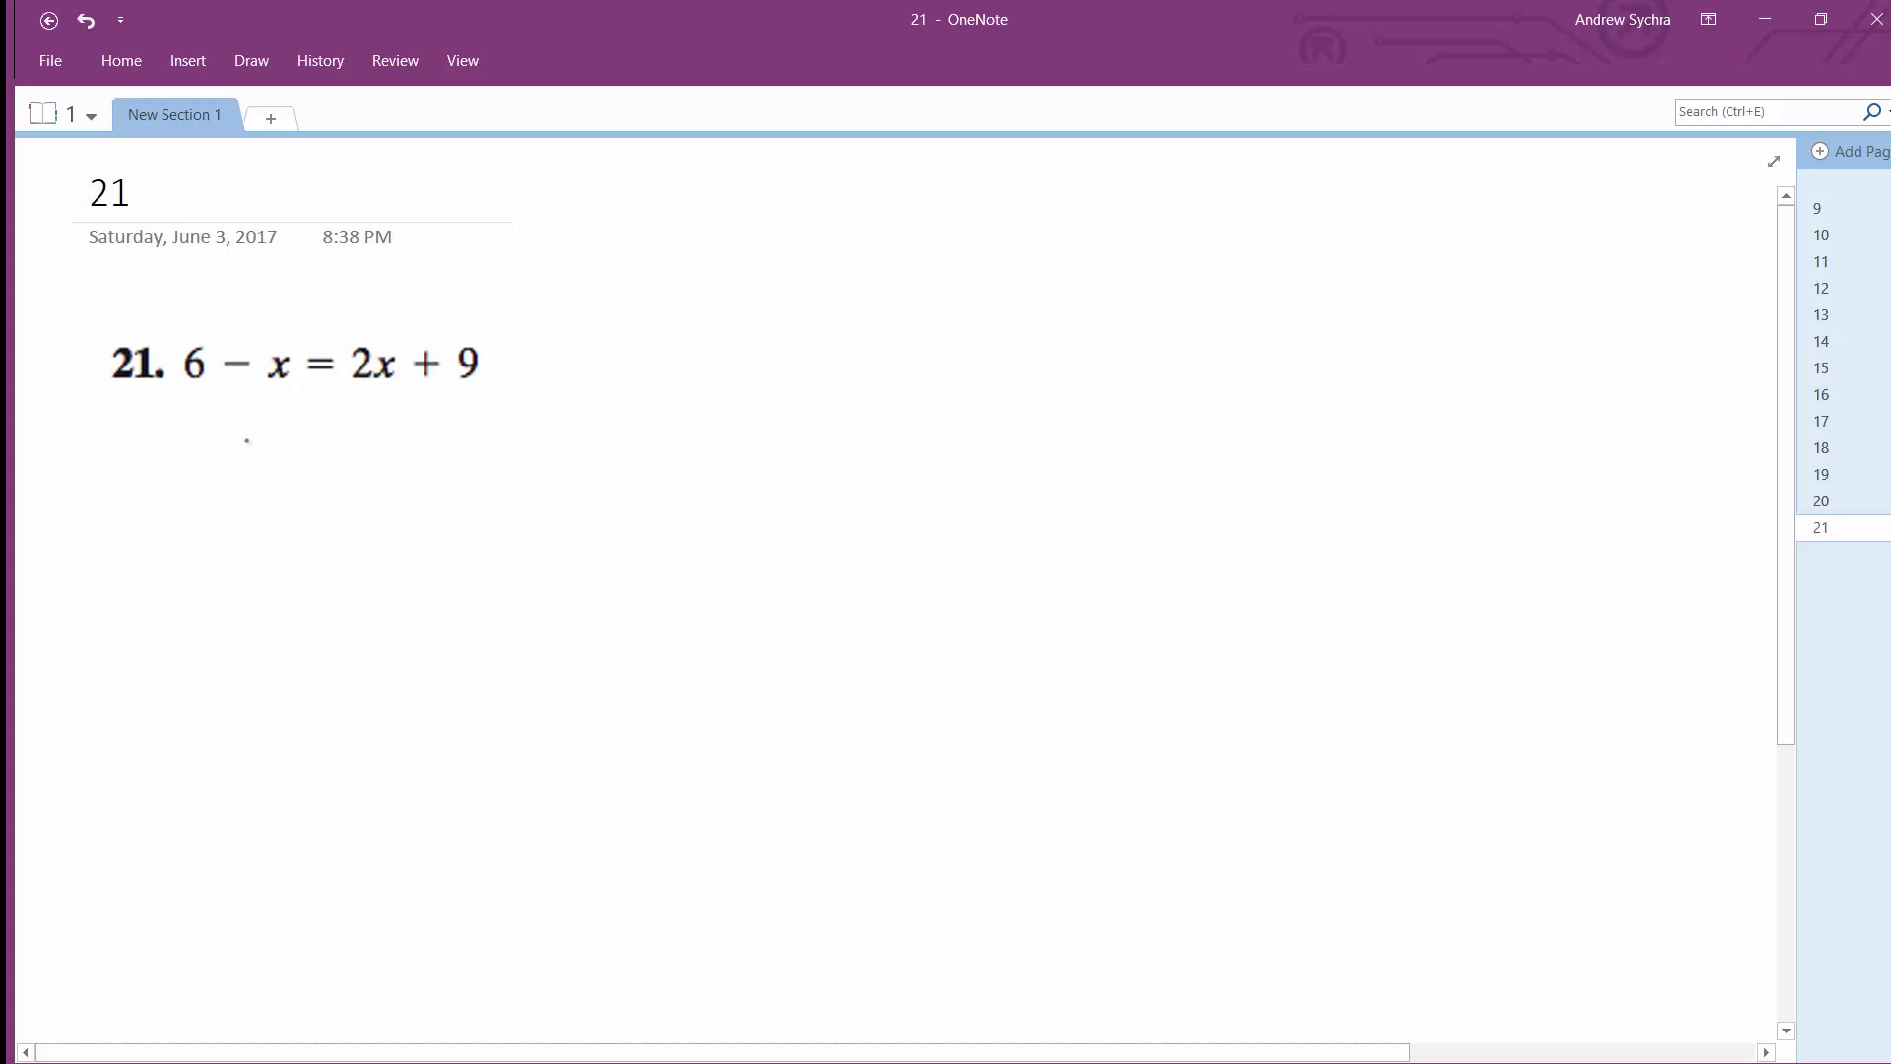
Step: Handwrite +x under both sides, then the simplified equation 6 = 3x + 9
drag(217, 429, 302, 452)
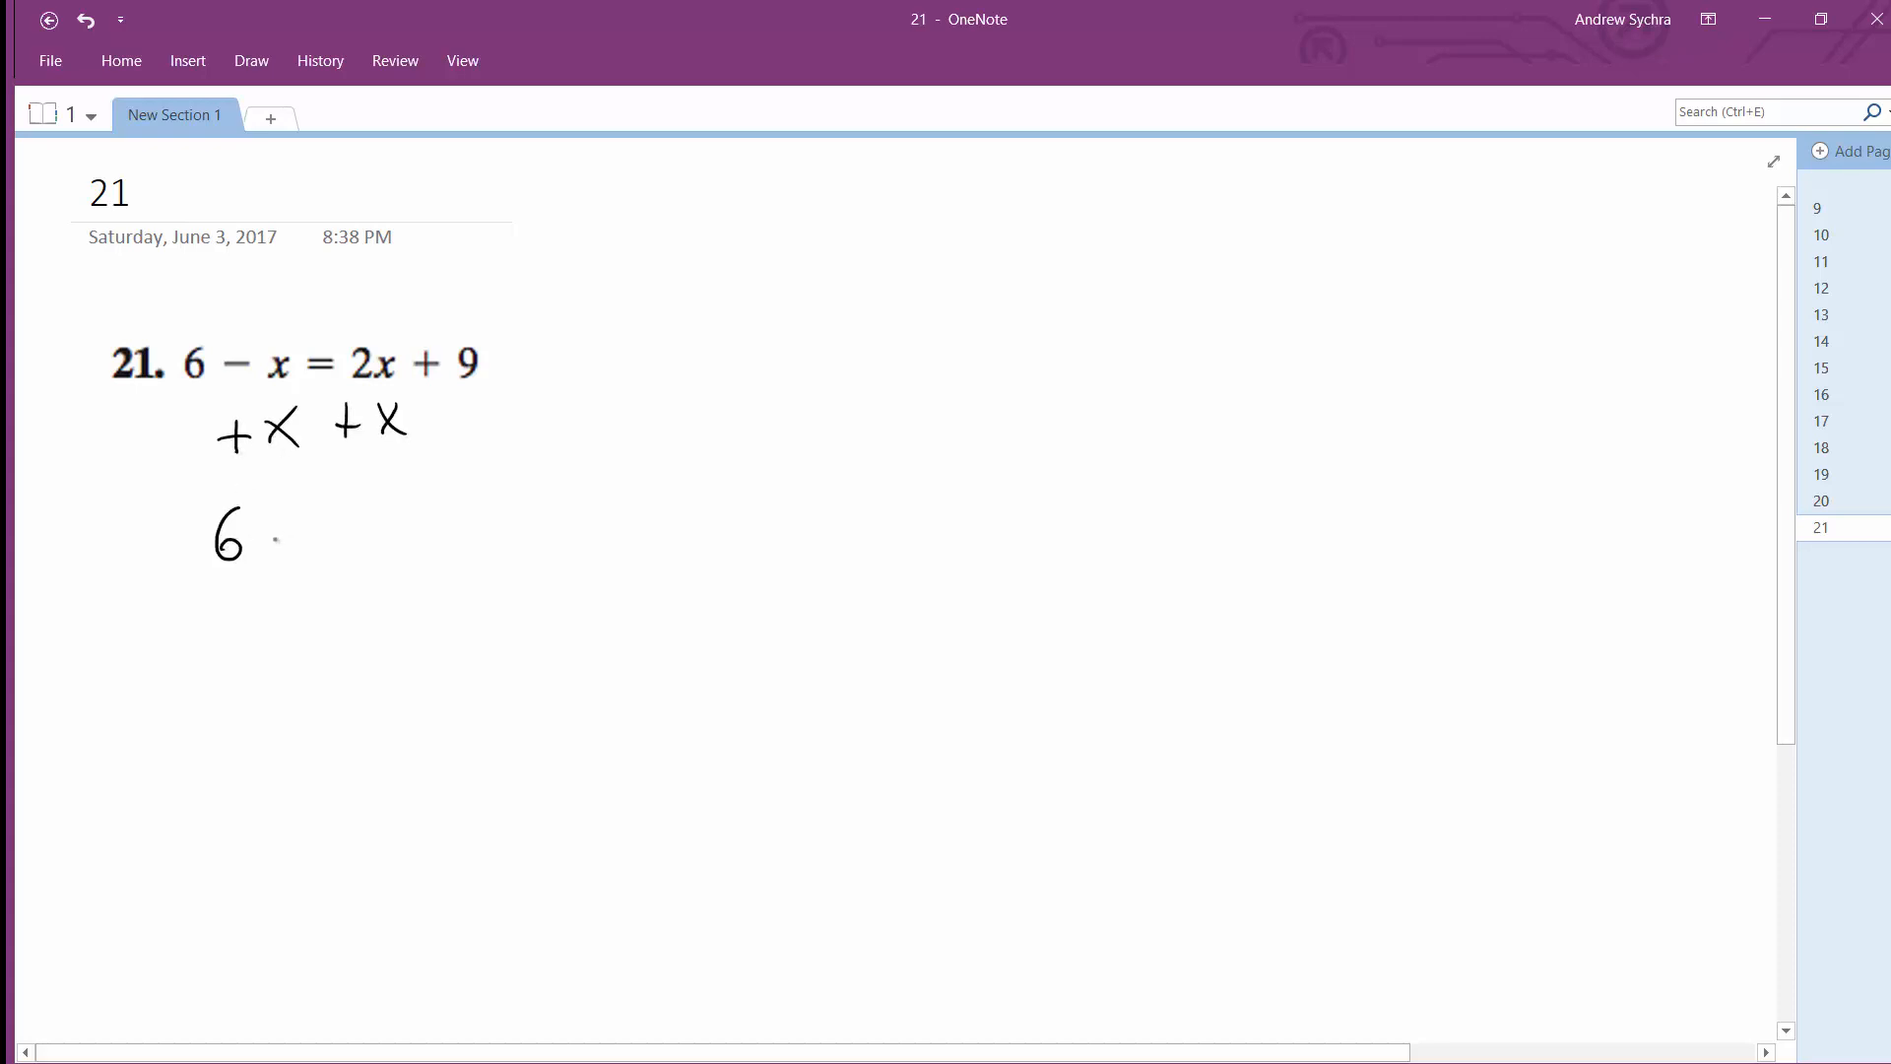
drag(271, 531, 397, 531)
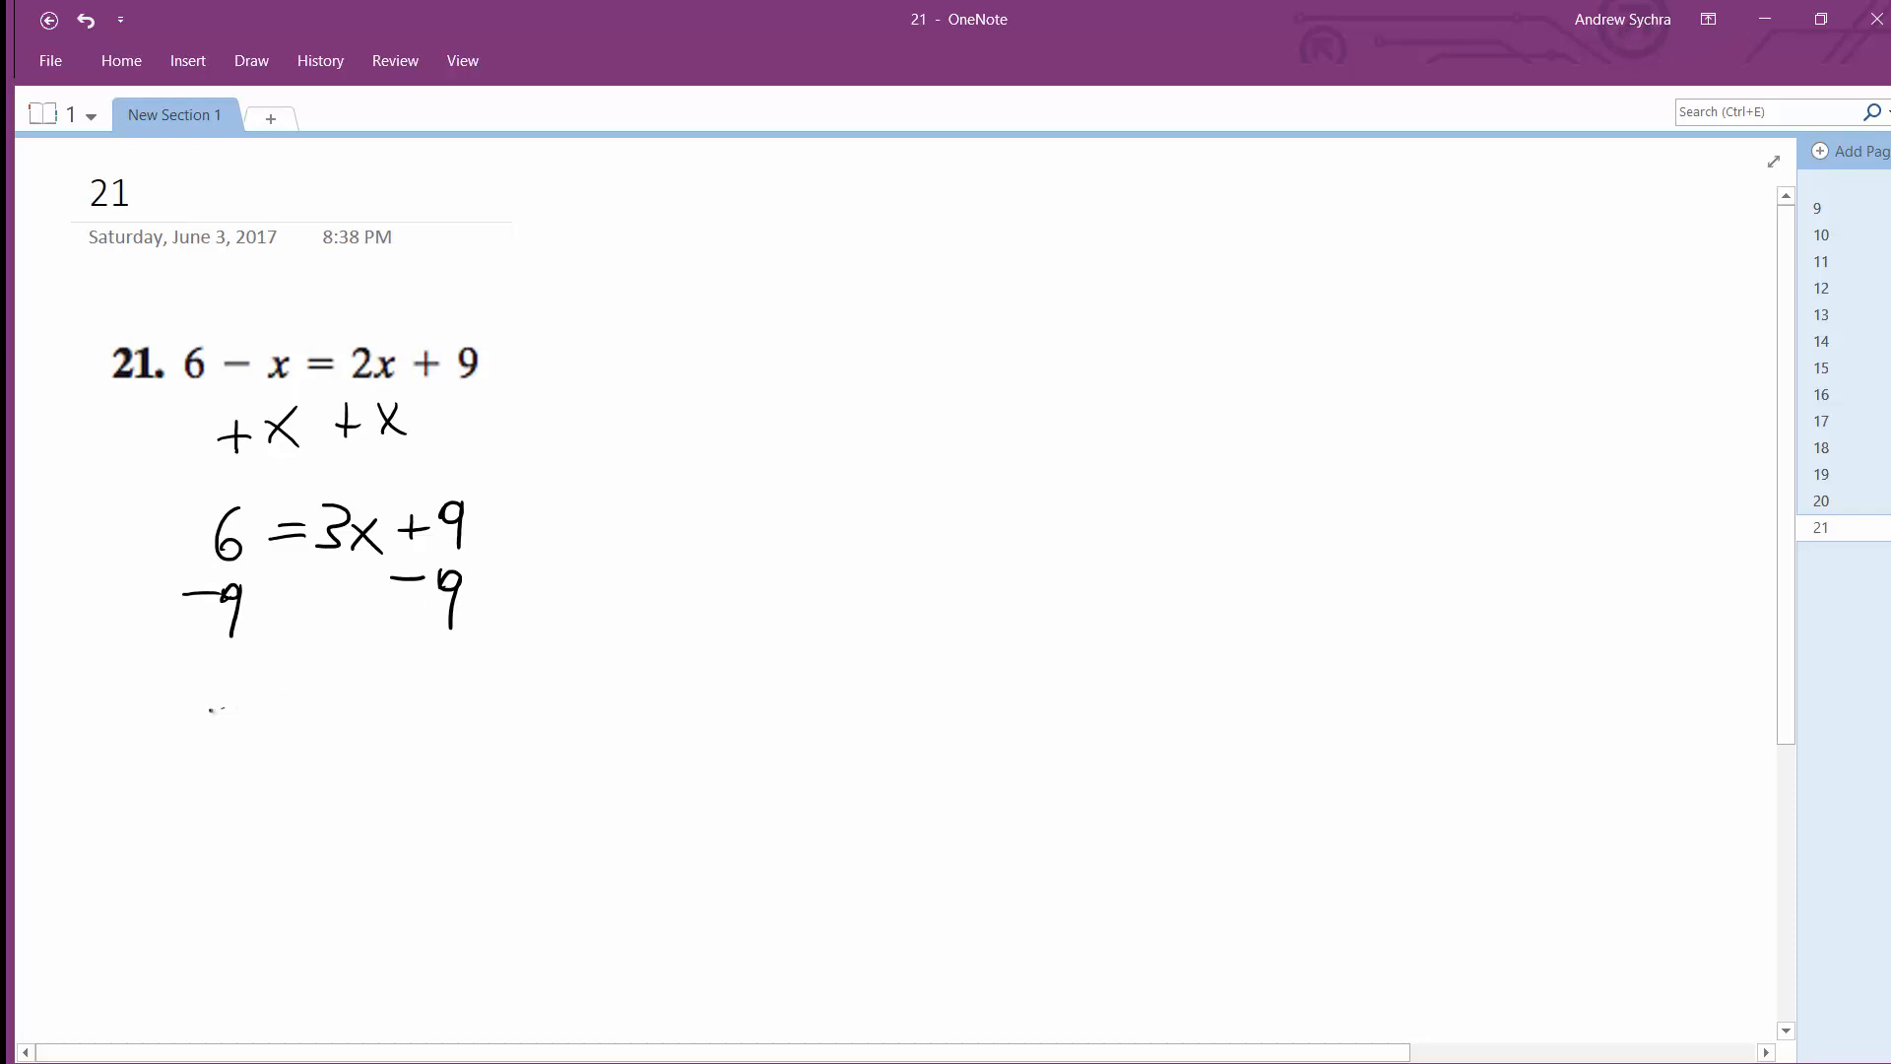
Step: Handwrite −9 on both sides to get 3x = −3, divide by 3, and circle x = −1
drag(205, 724, 289, 747)
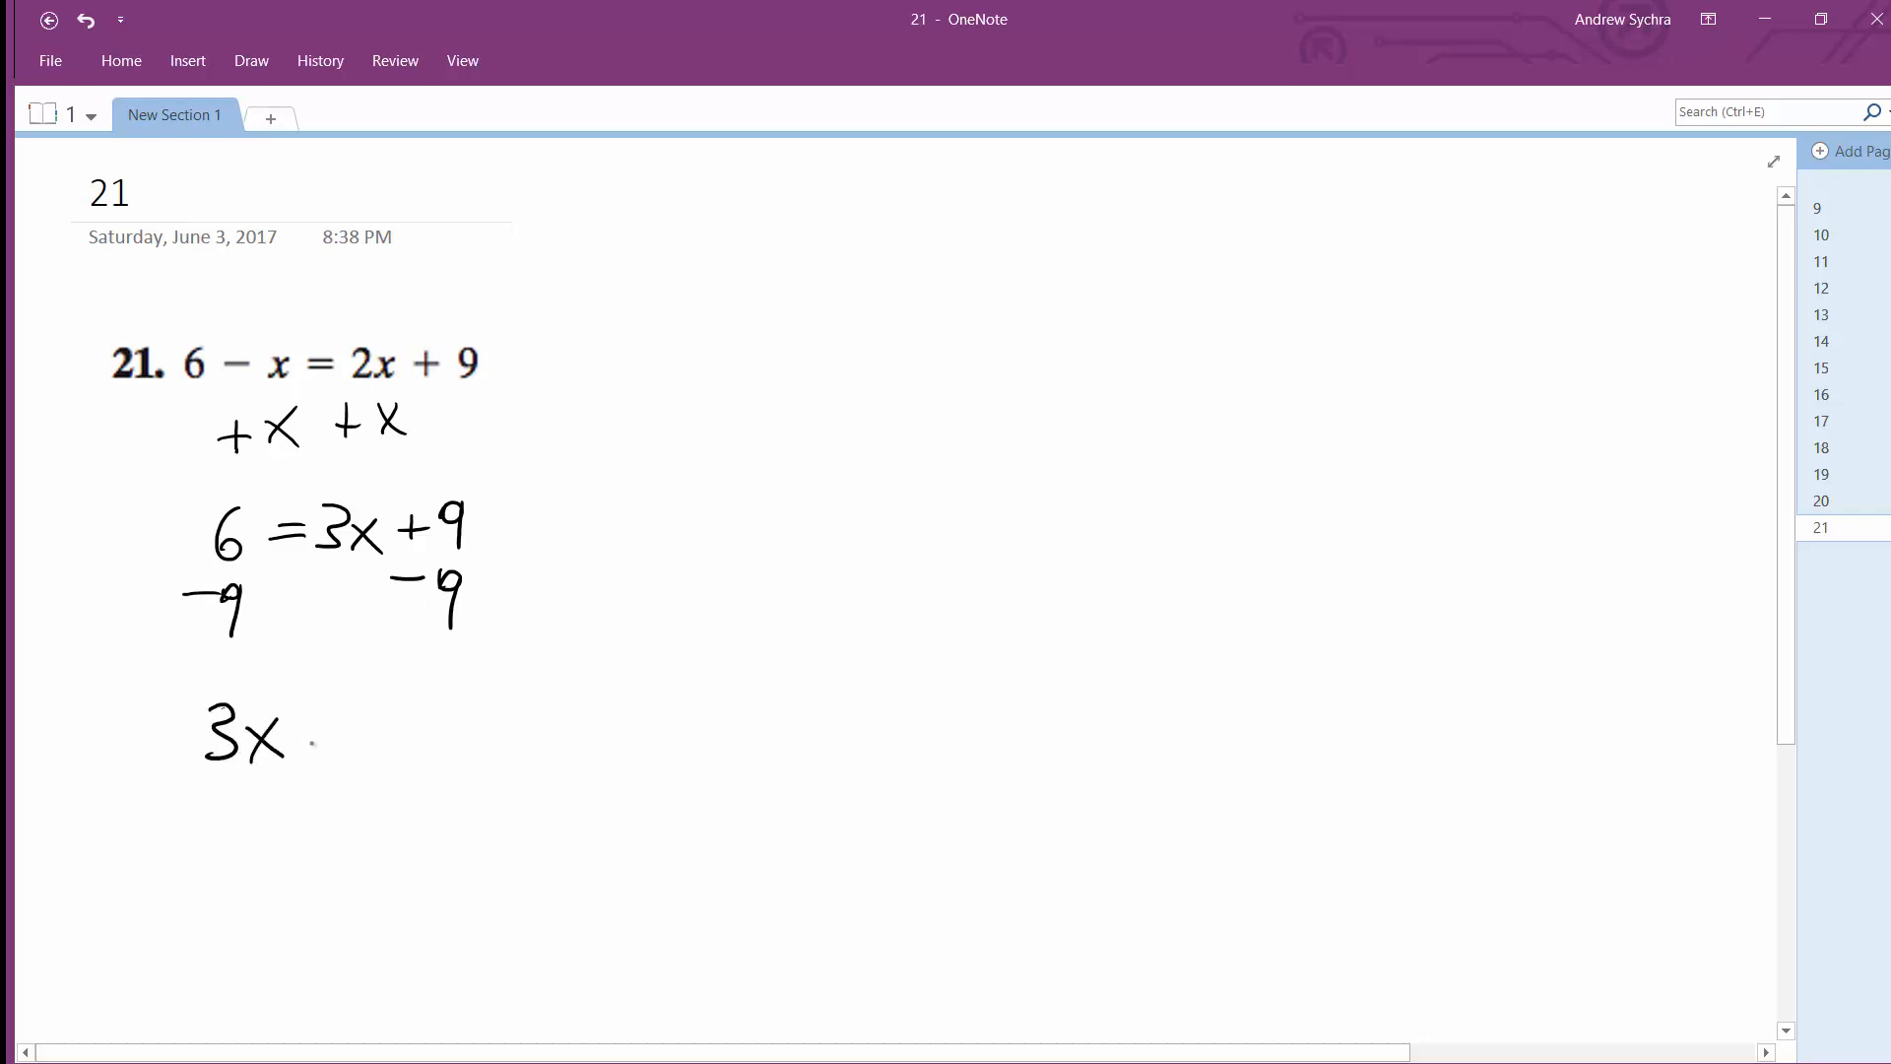
drag(308, 730, 344, 730)
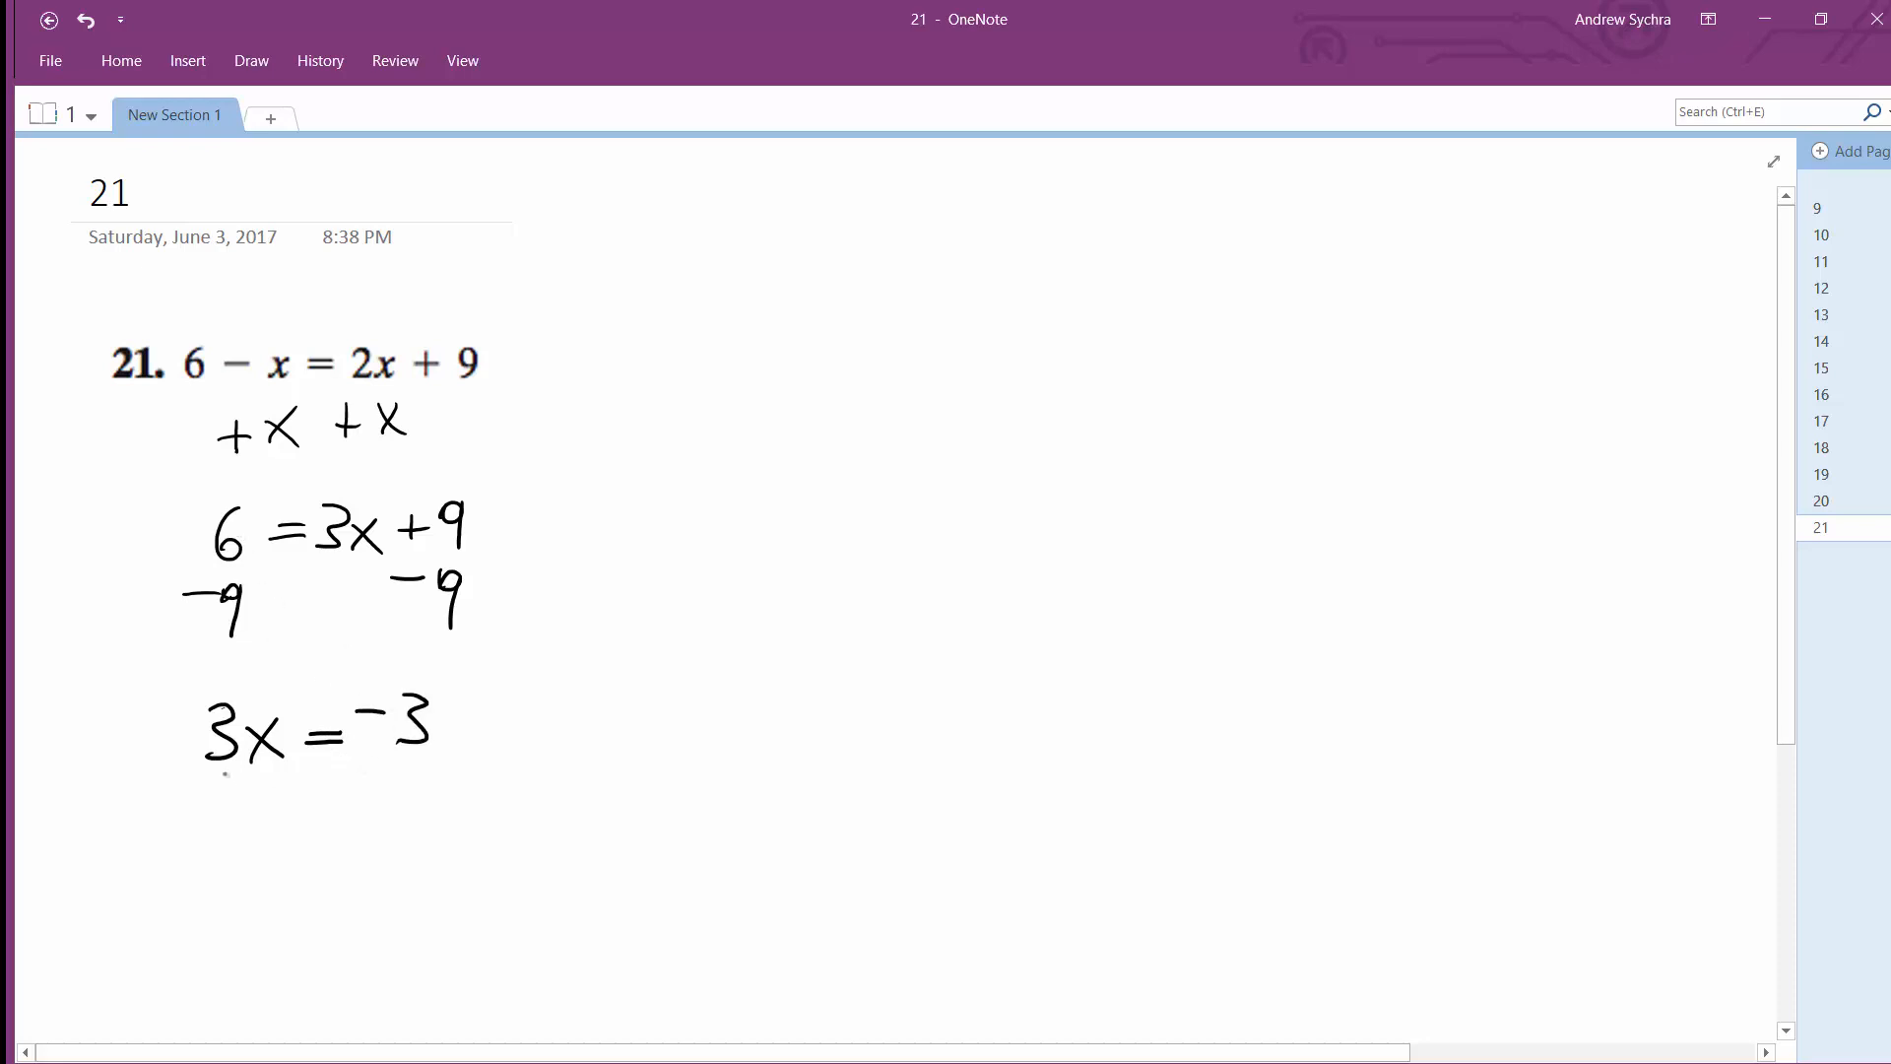
drag(205, 767, 241, 821)
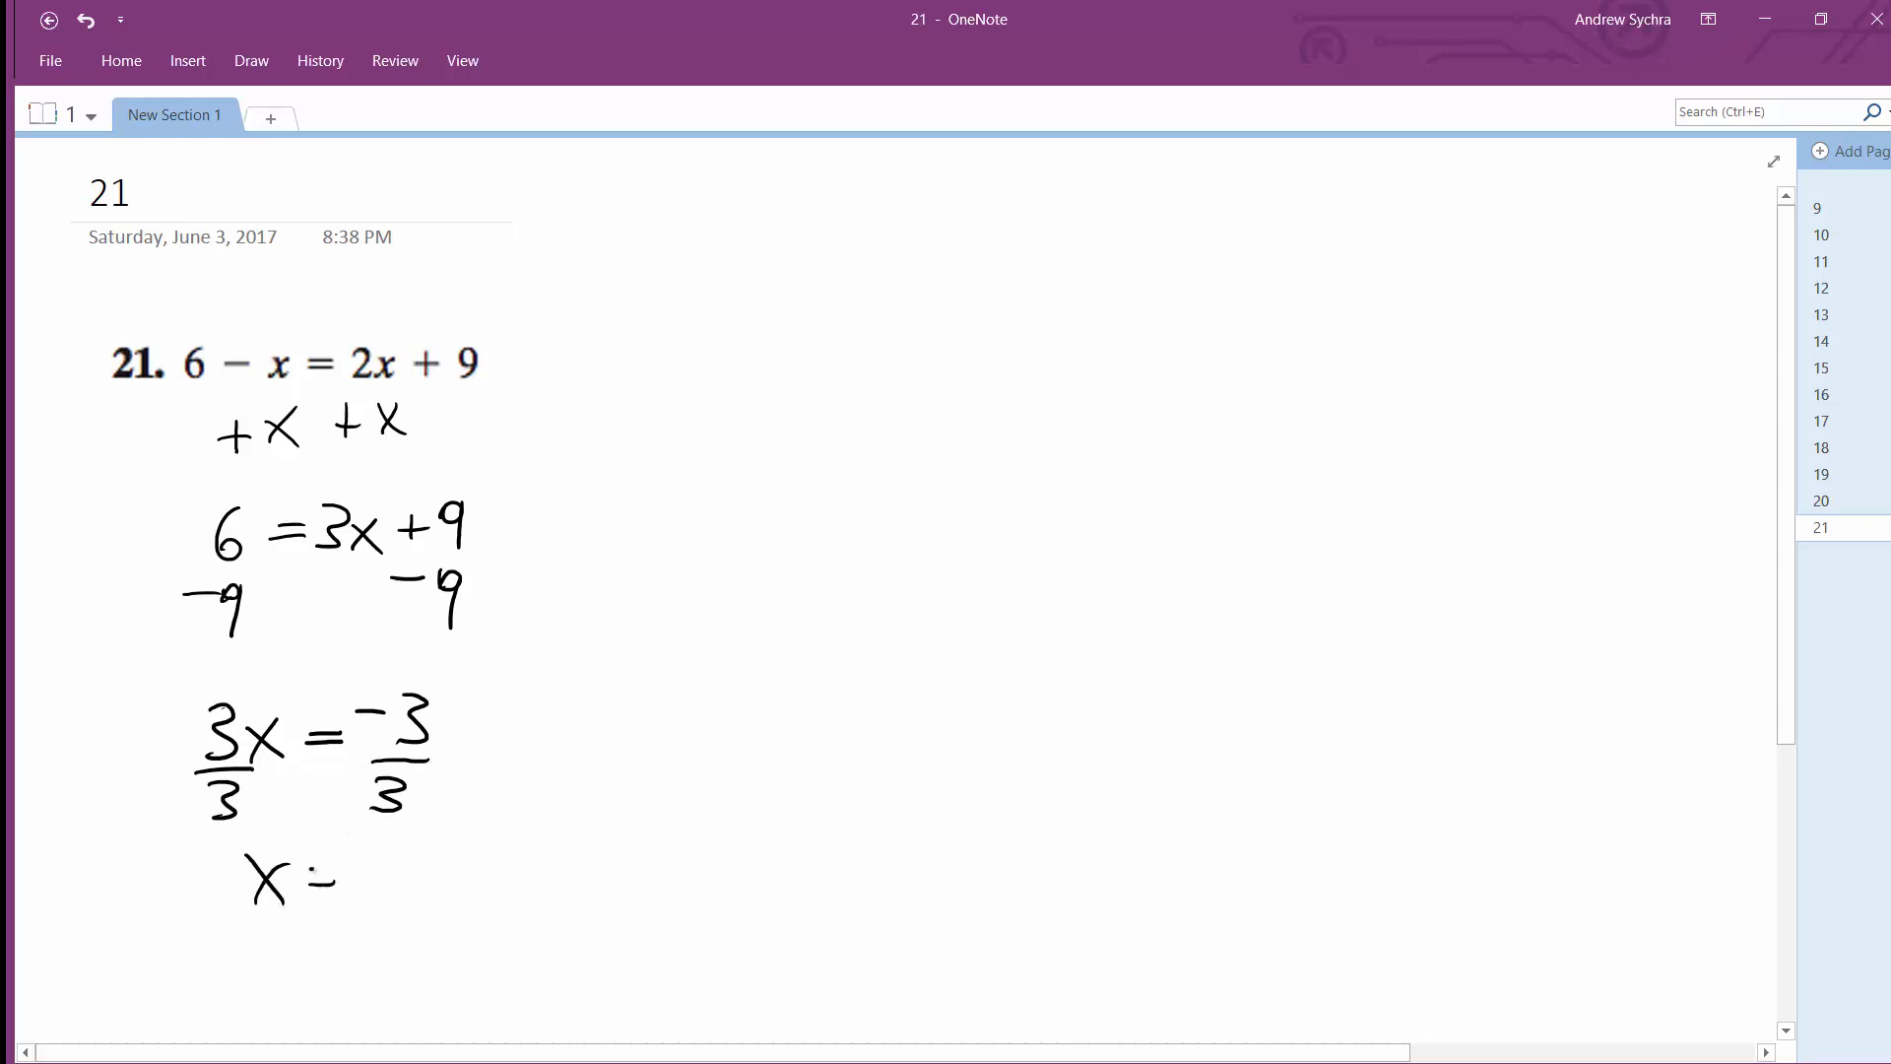
drag(349, 881, 386, 869)
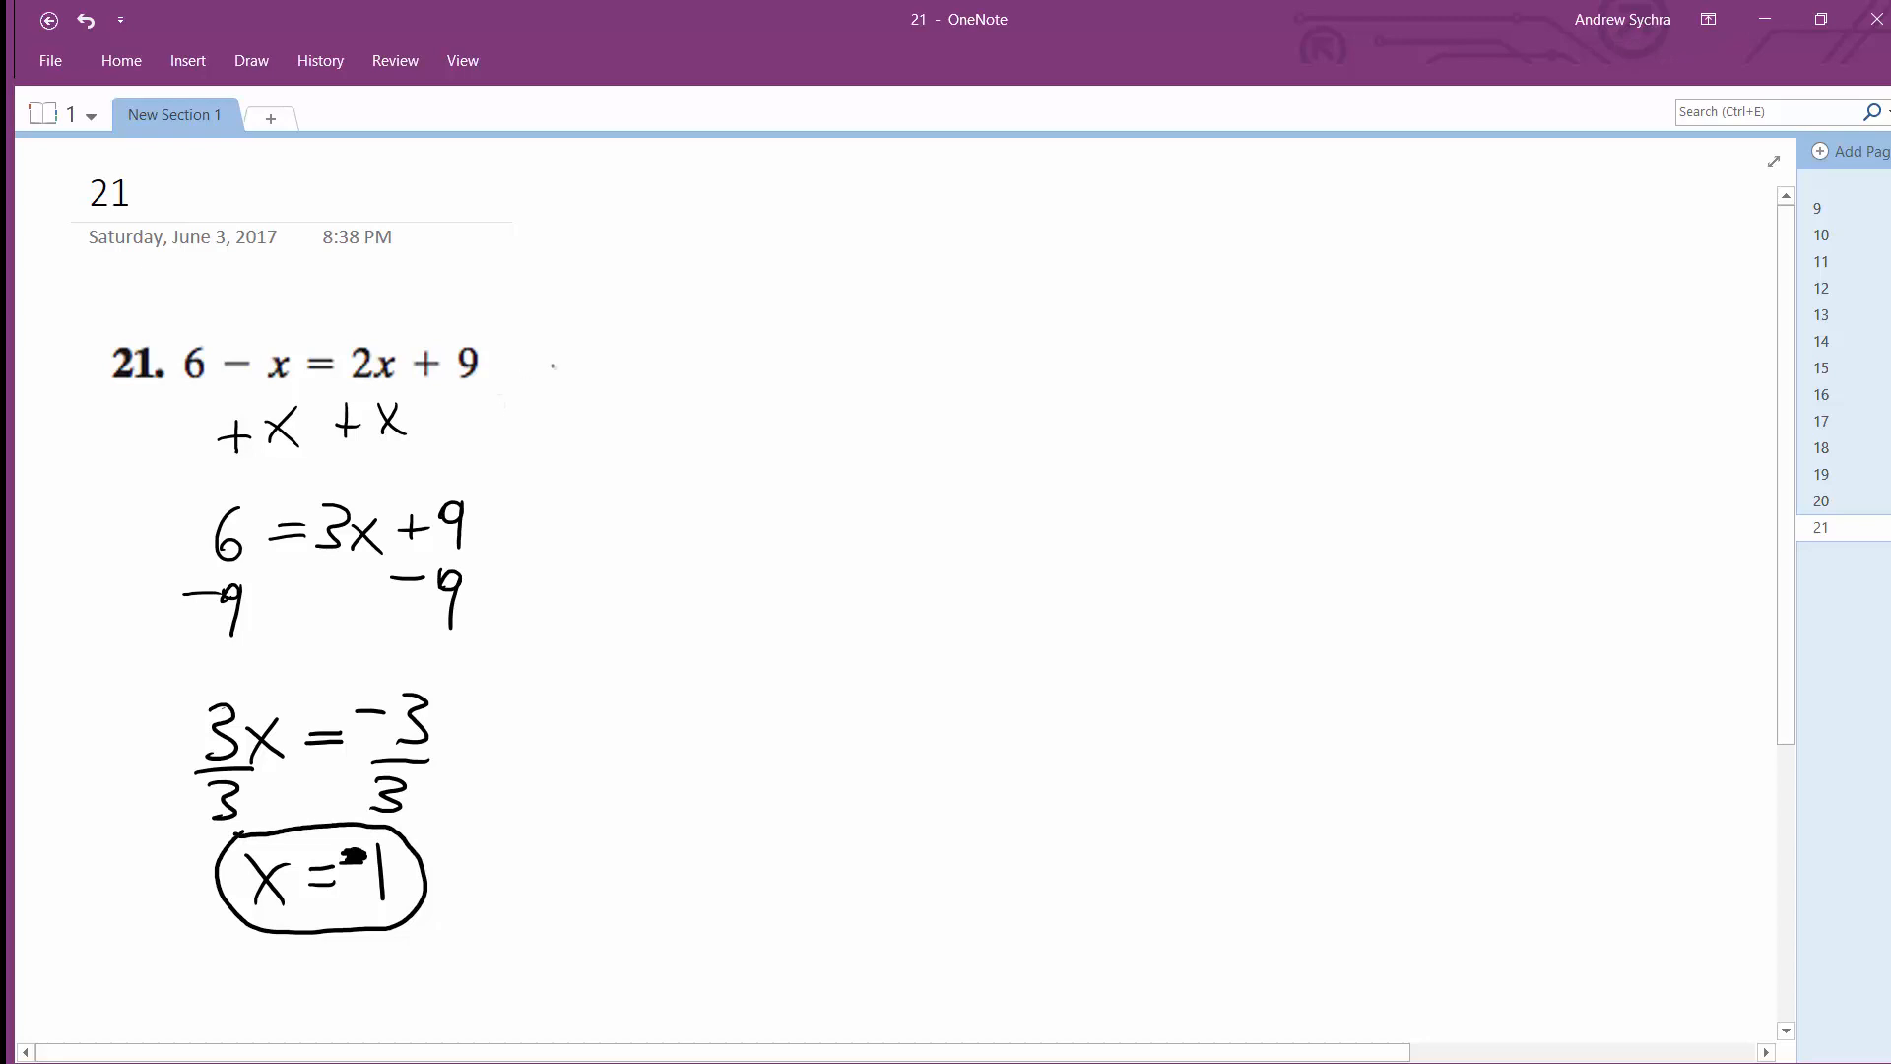
Step: Handwrite 6 − (−1) = 2(−1) + 9 beside the problem, with 6 + 1 below
drag(633, 367, 687, 377)
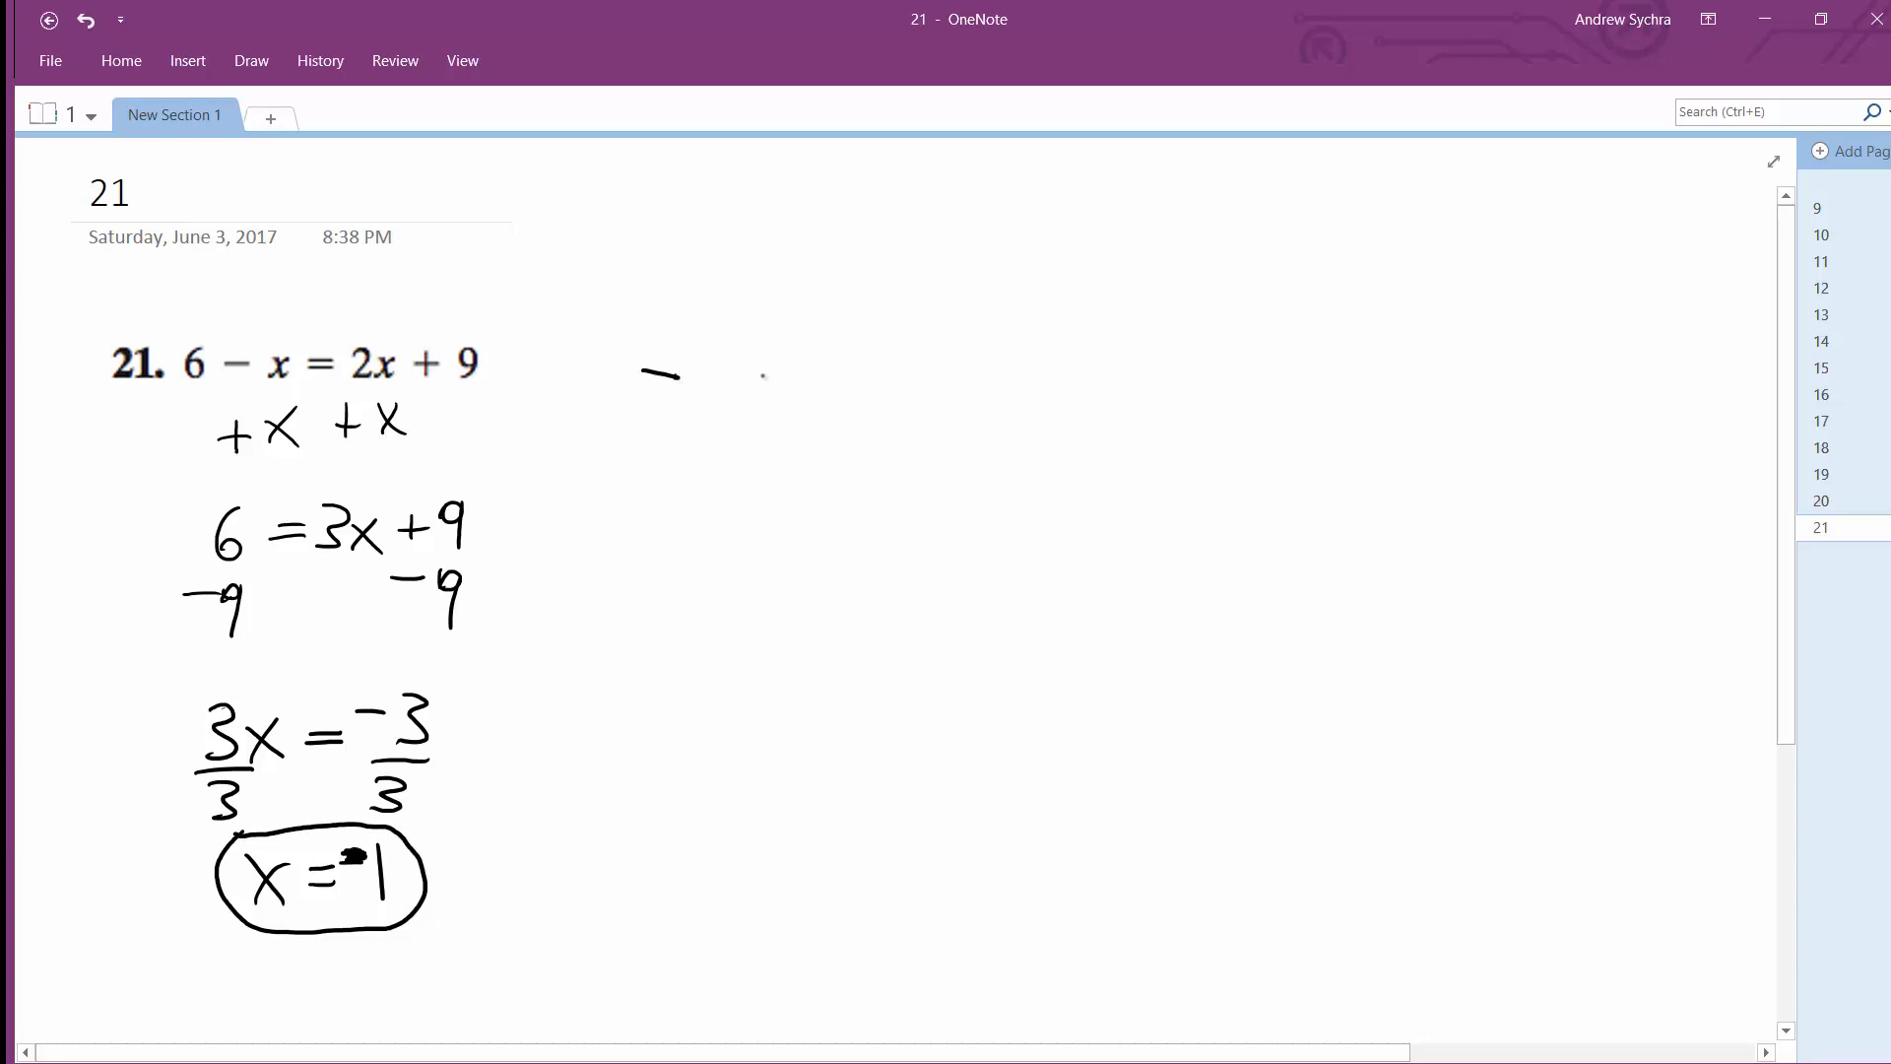
drag(645, 362, 767, 409)
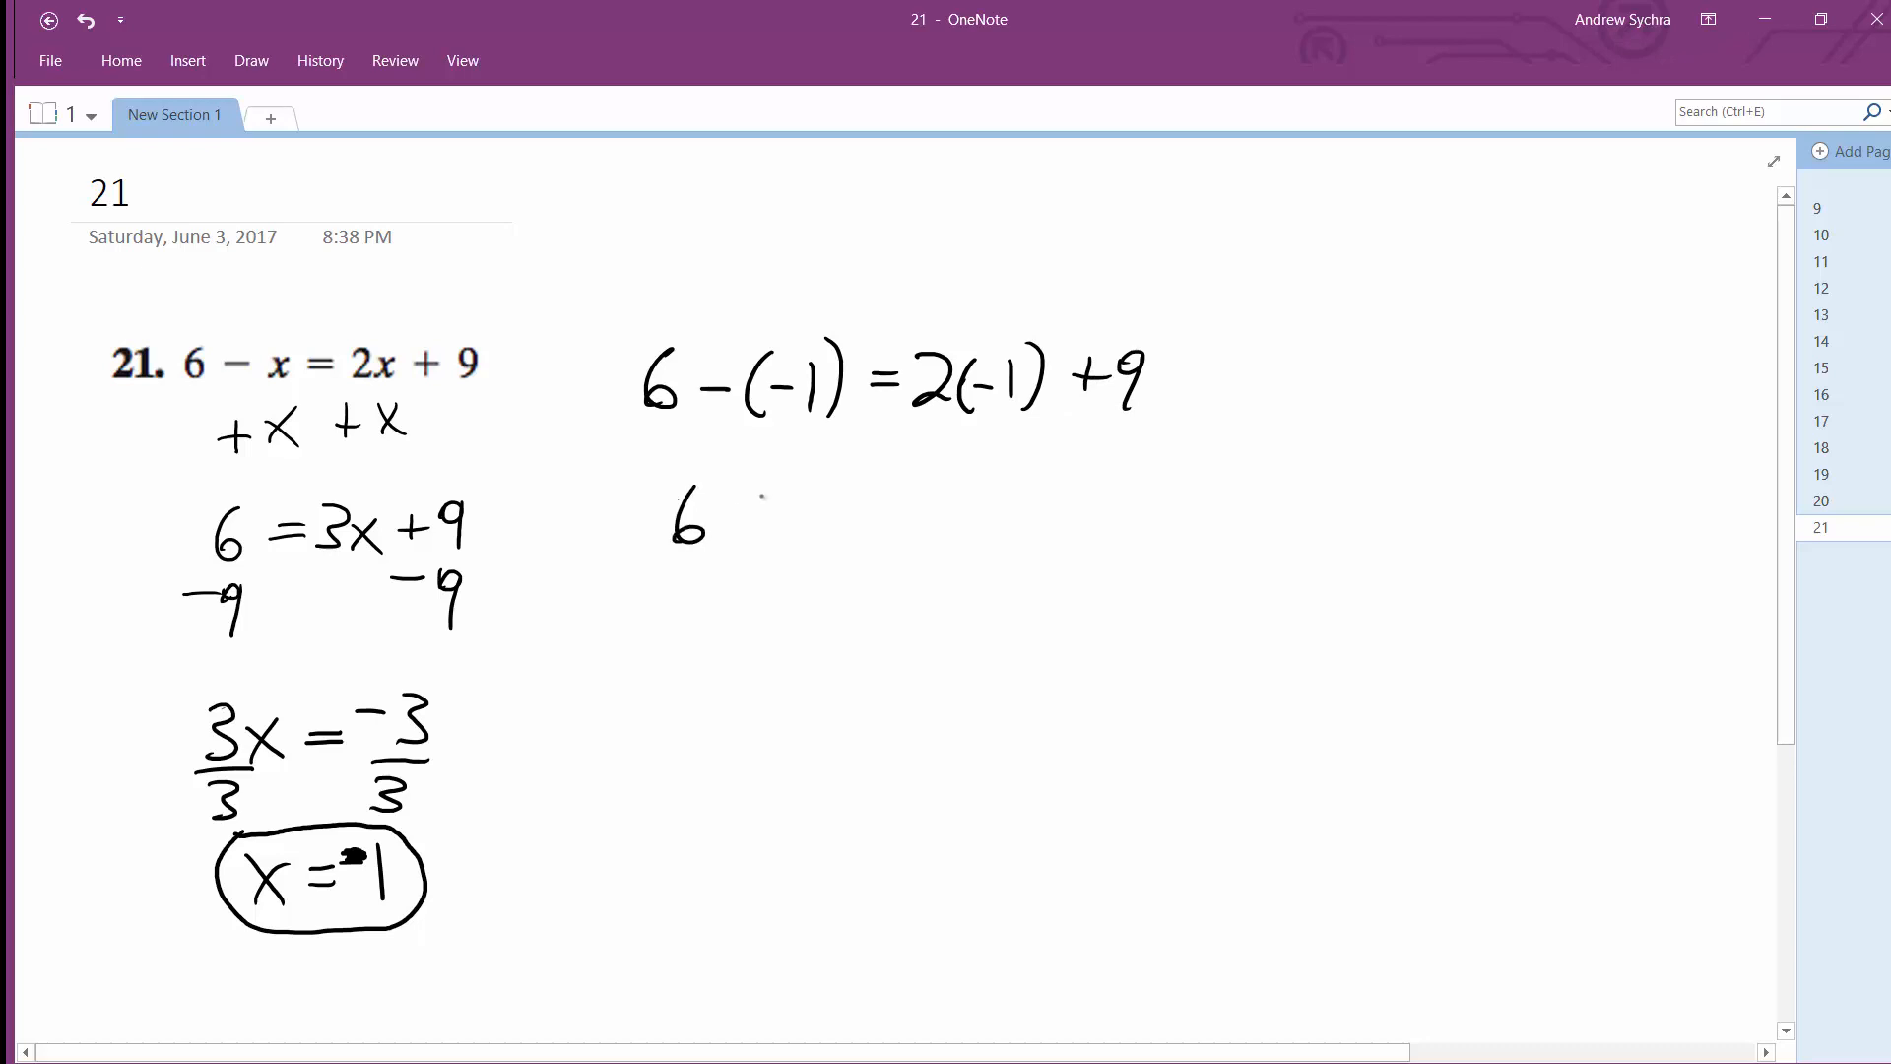
drag(735, 519, 784, 519)
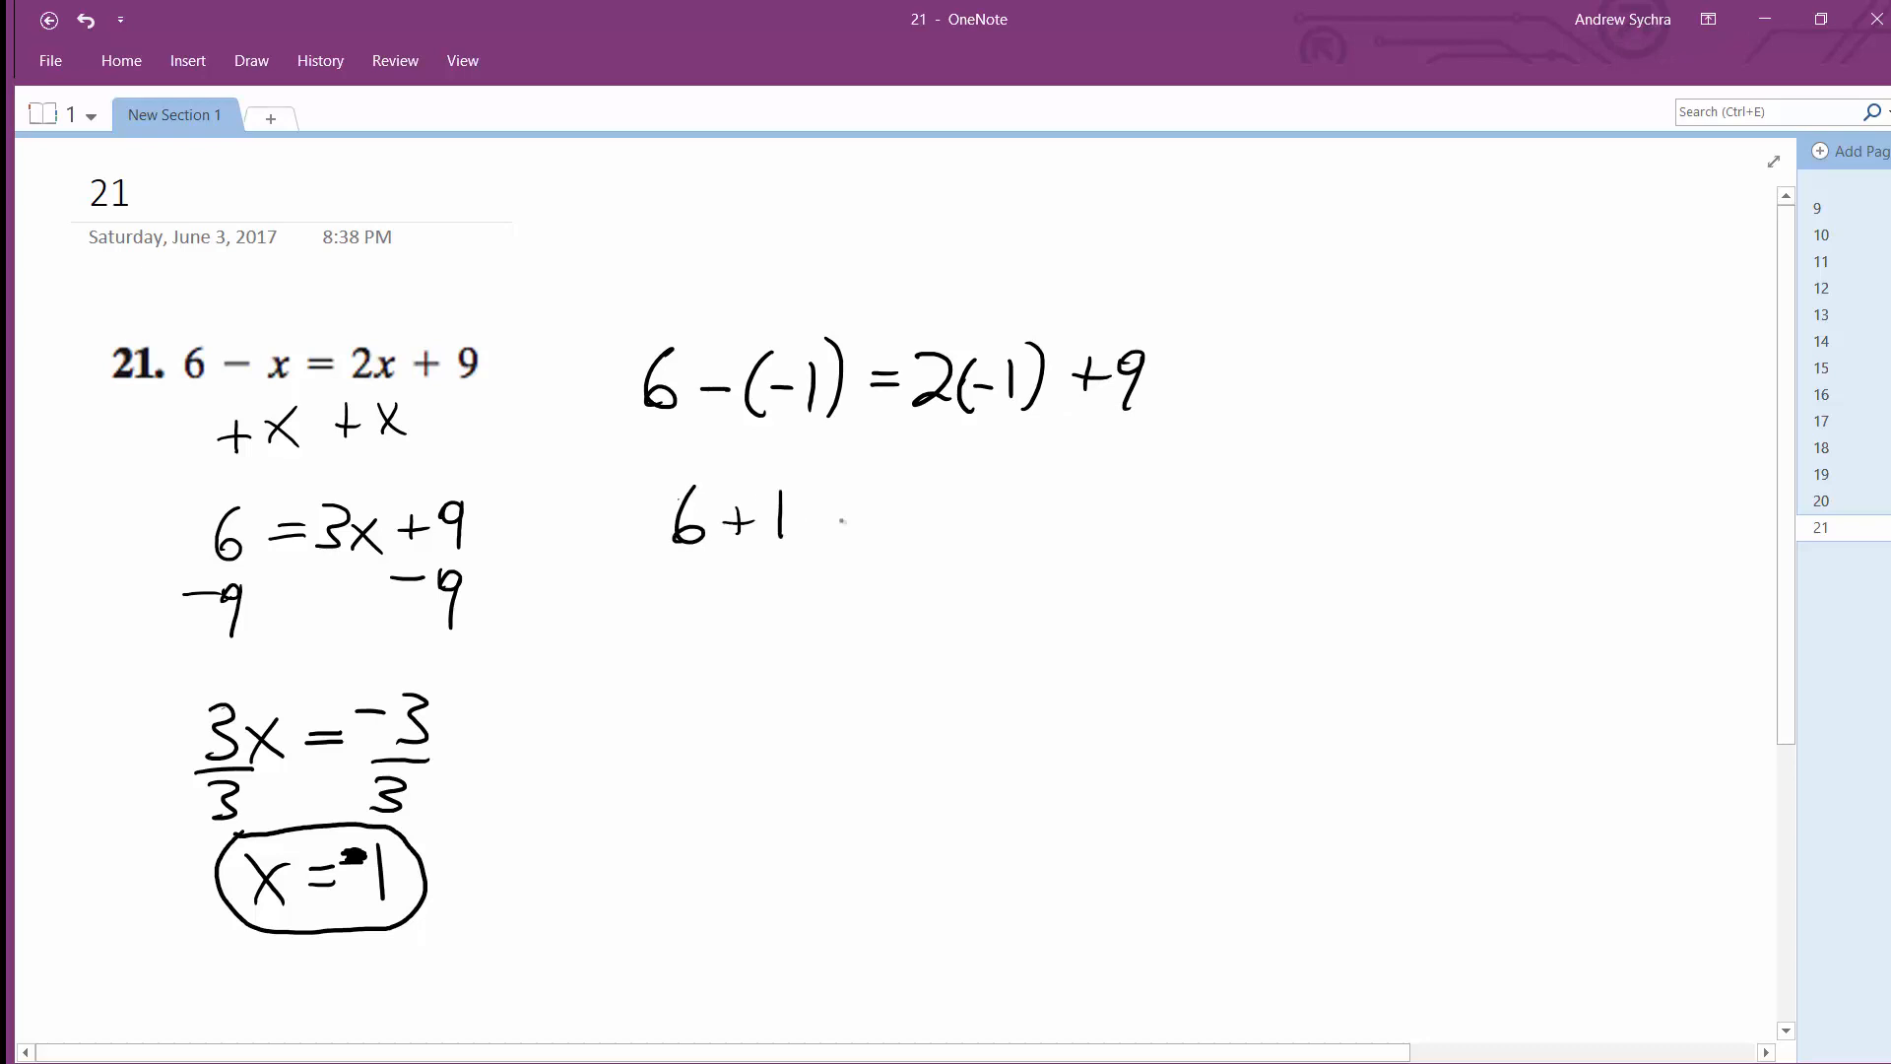